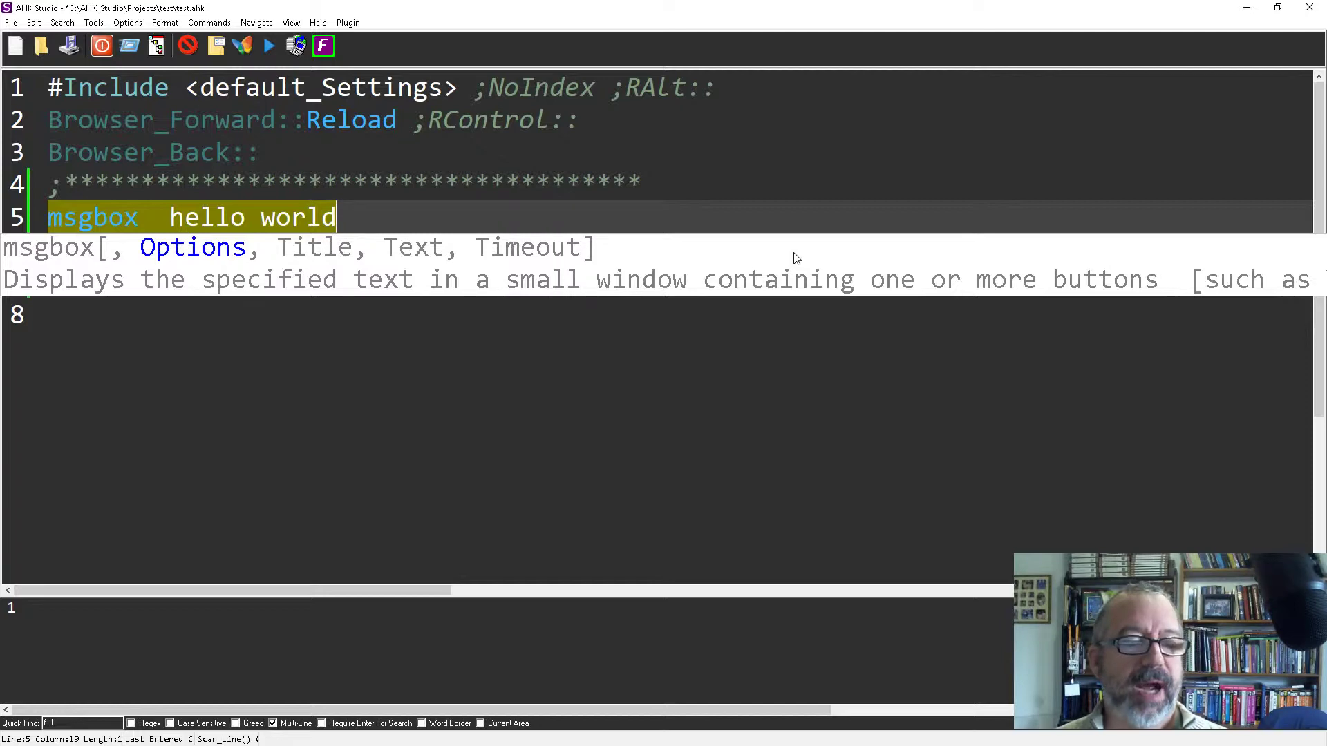
Run the selected 'msgbox hello world' line via Omni-Search's Run Selected Text
{"action": "type", "text": "@"}
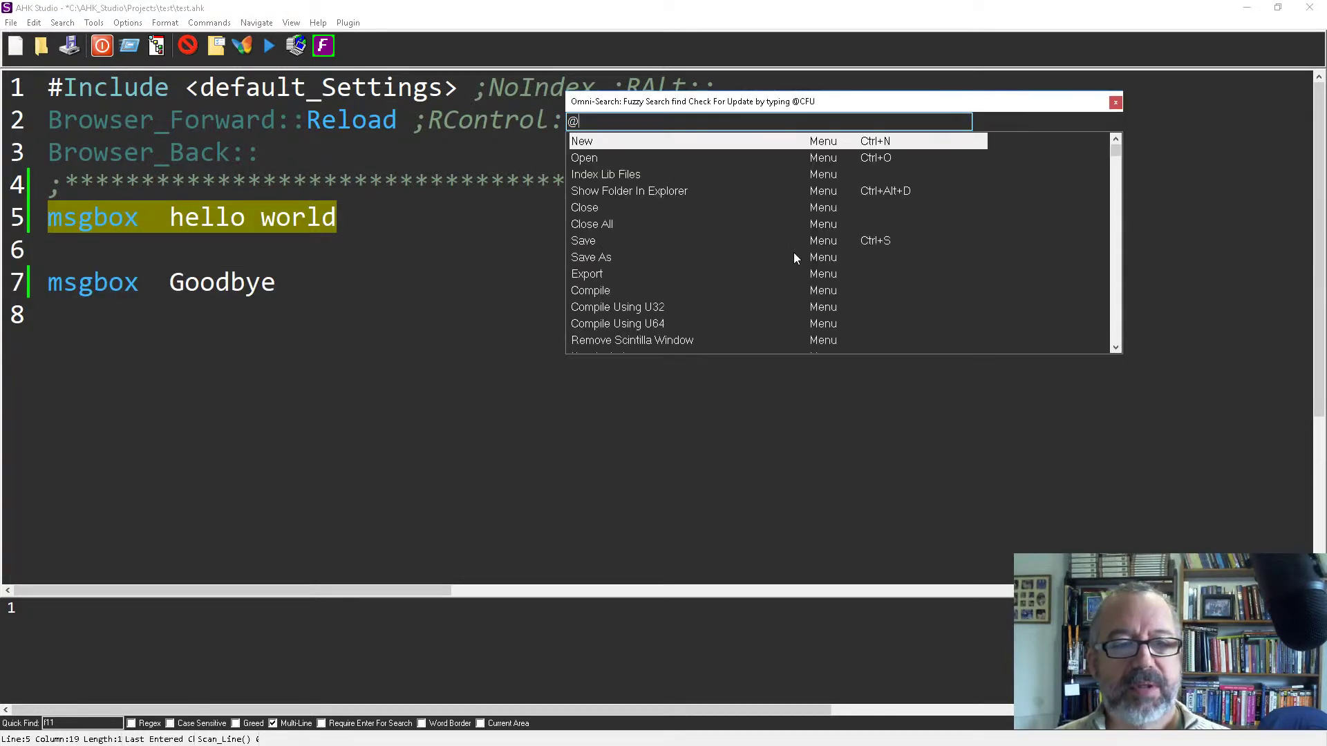
{"action": "type", "text": "r"}
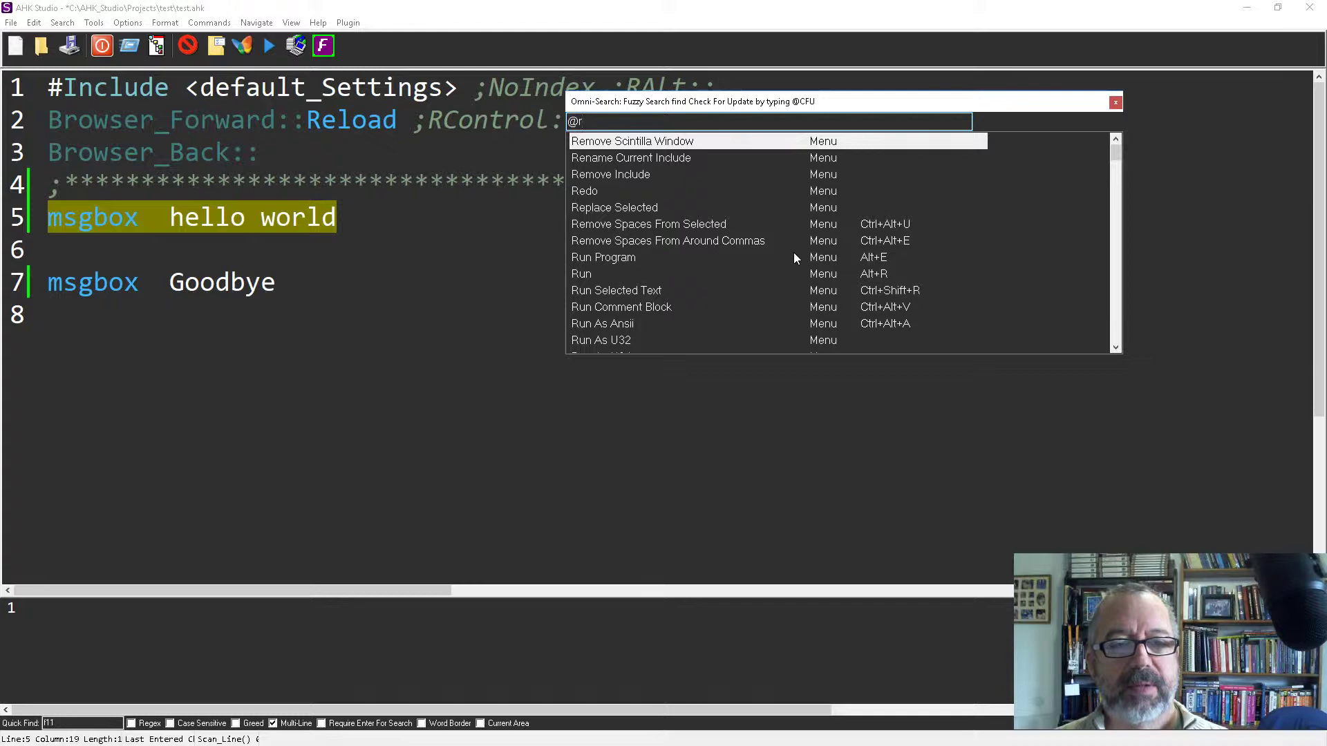
{"action": "type", "text": "st"}
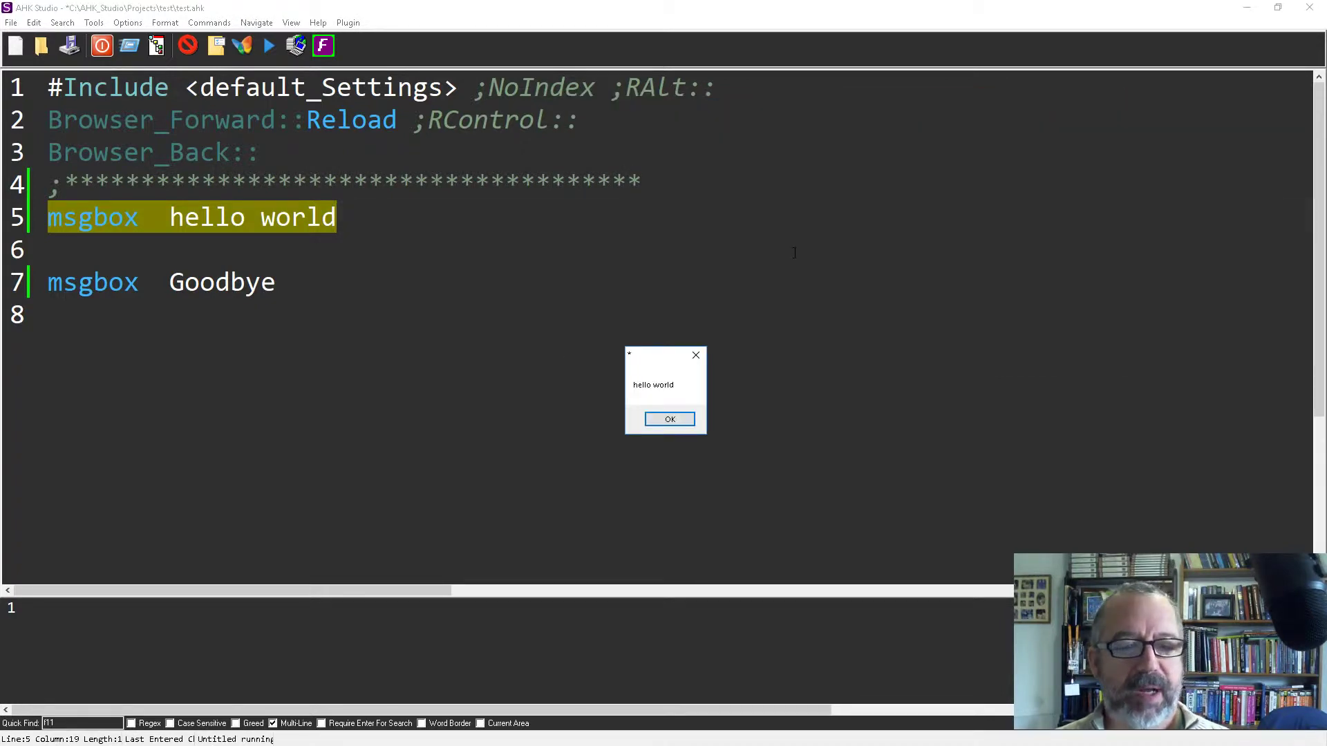
Close 'hello world', run only the 'msgbox Goodbye' line, and close its message
{"action": "left_click", "coordinate": [668, 419]}
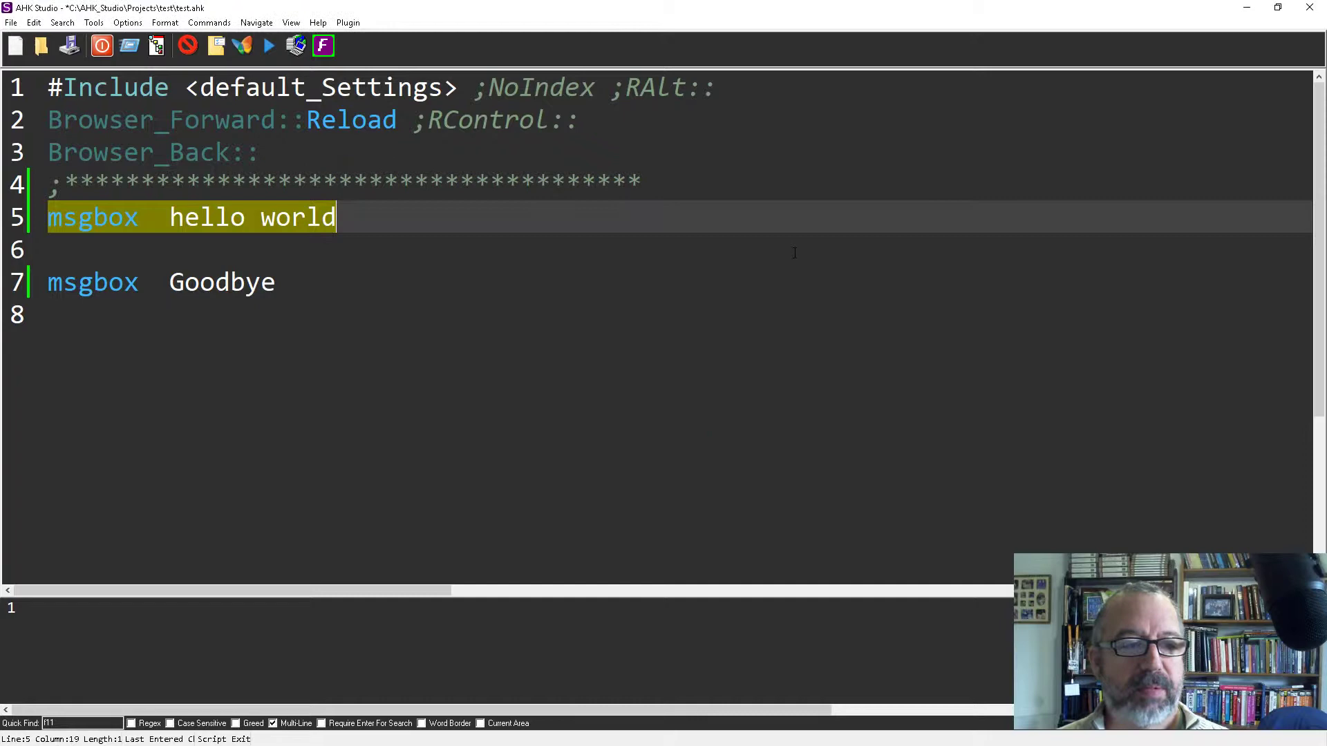
{"action": "left_click", "coordinate": [91, 282]}
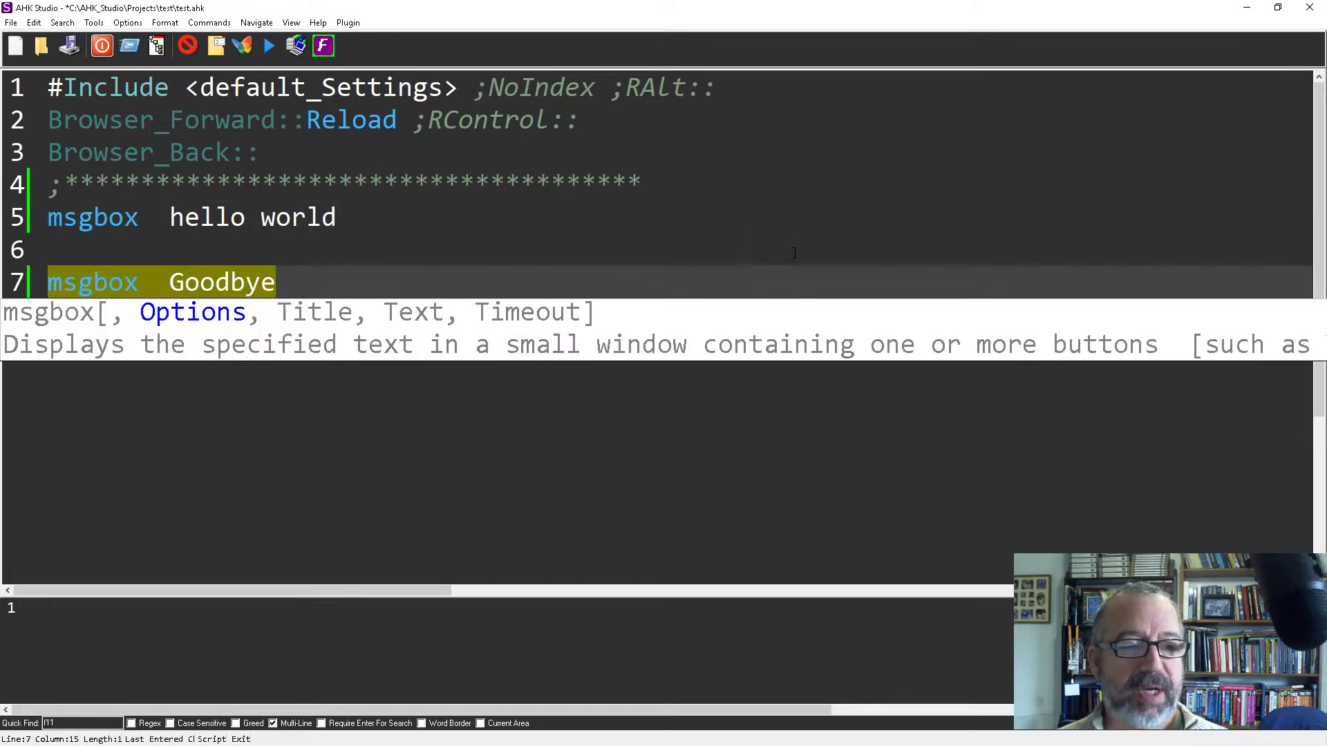
{"action": "left_click", "coordinate": [268, 46]}
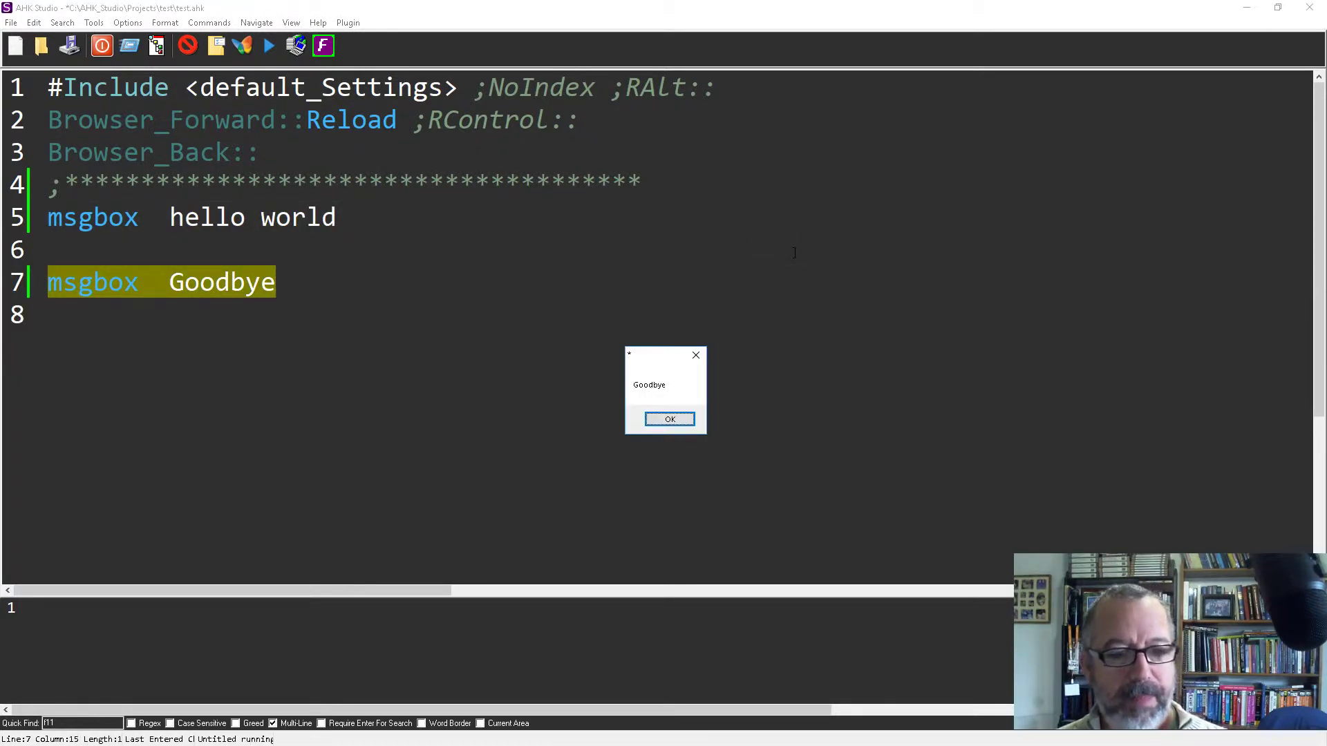
{"action": "left_click", "coordinate": [668, 418]}
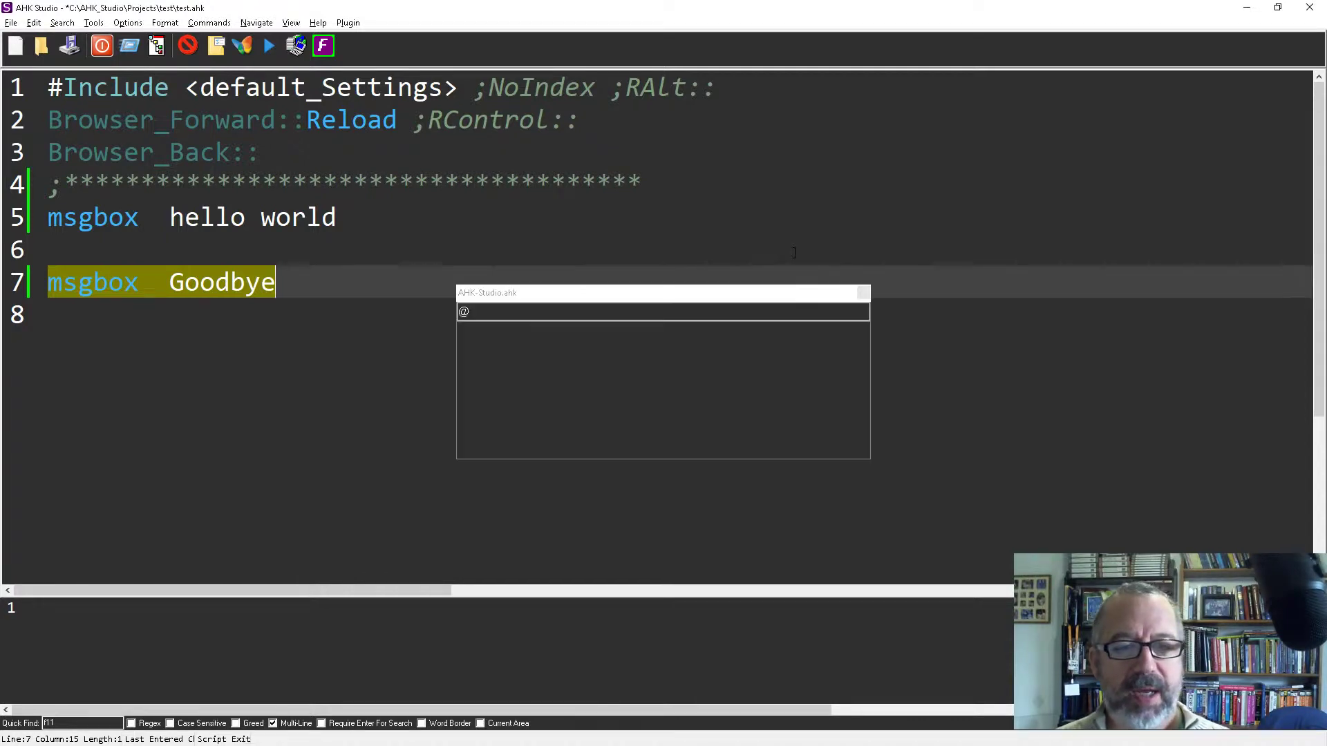
{"action": "type", "text": "display"}
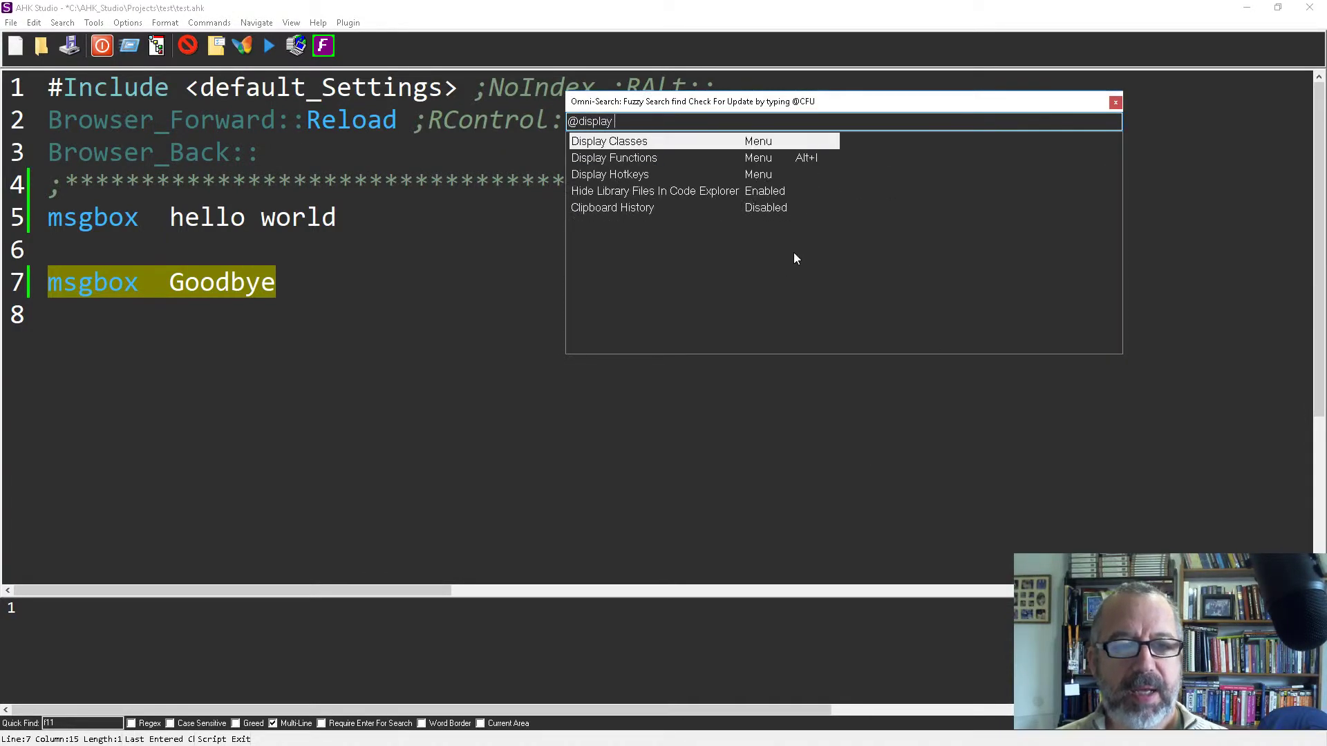
{"action": "left_click", "coordinate": [609, 174]}
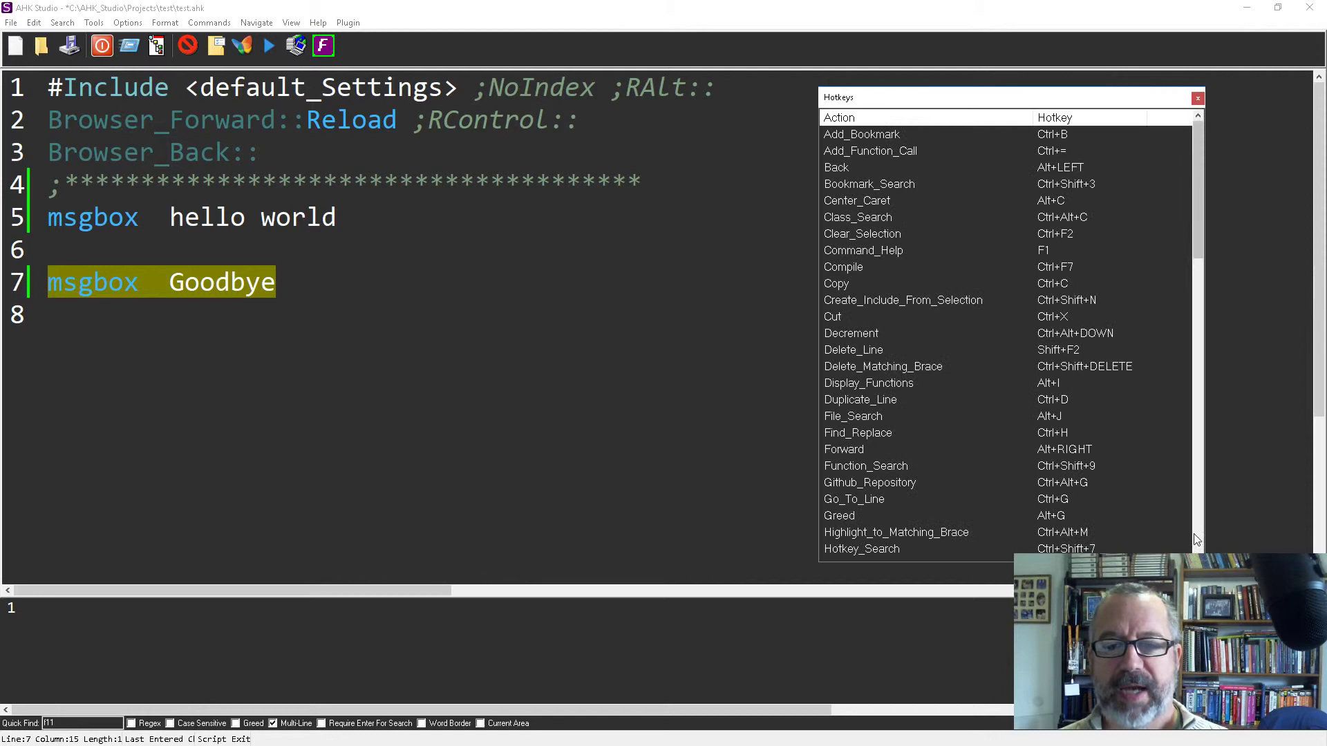
Scroll the Hotkeys list and highlight Run_Selected_Text (Ctrl+Shift+R)
{"action": "scroll", "scroll_direction": "down", "scroll_amount": 3}
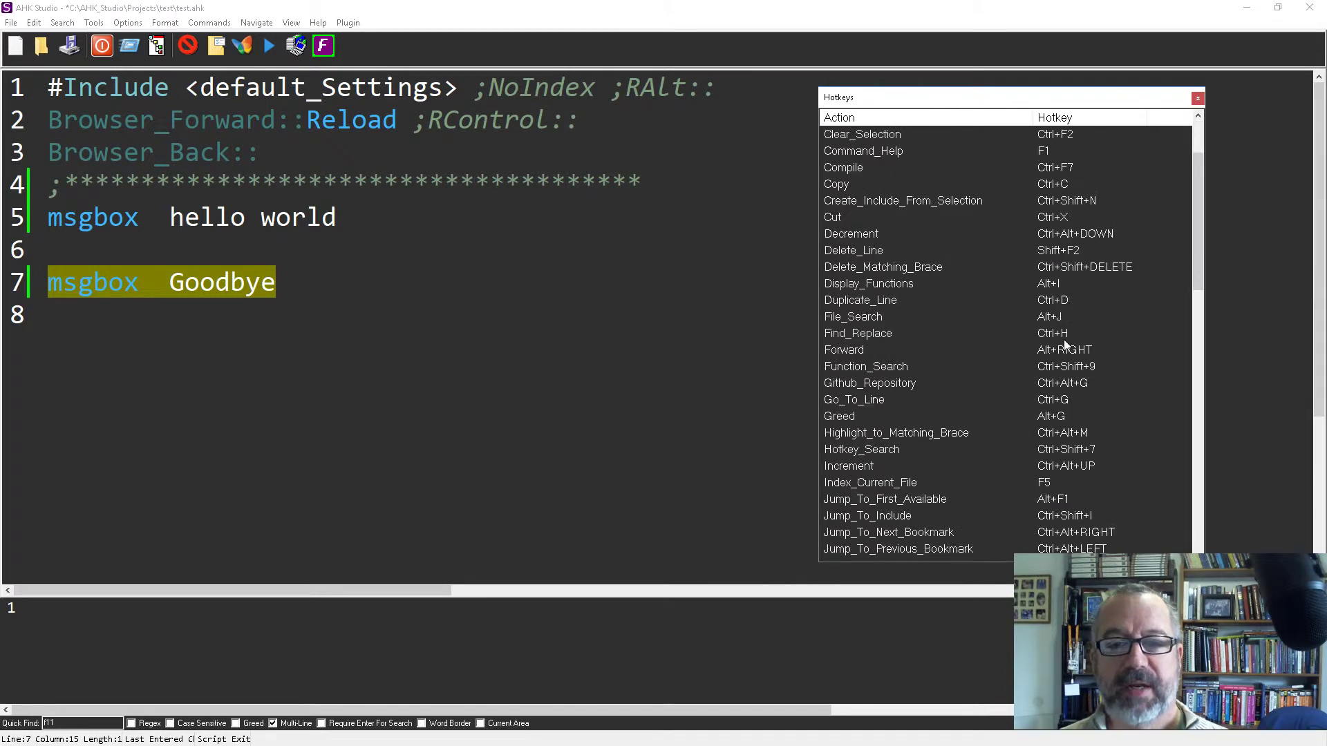
{"action": "scroll", "scroll_direction": "down", "scroll_amount": 3}
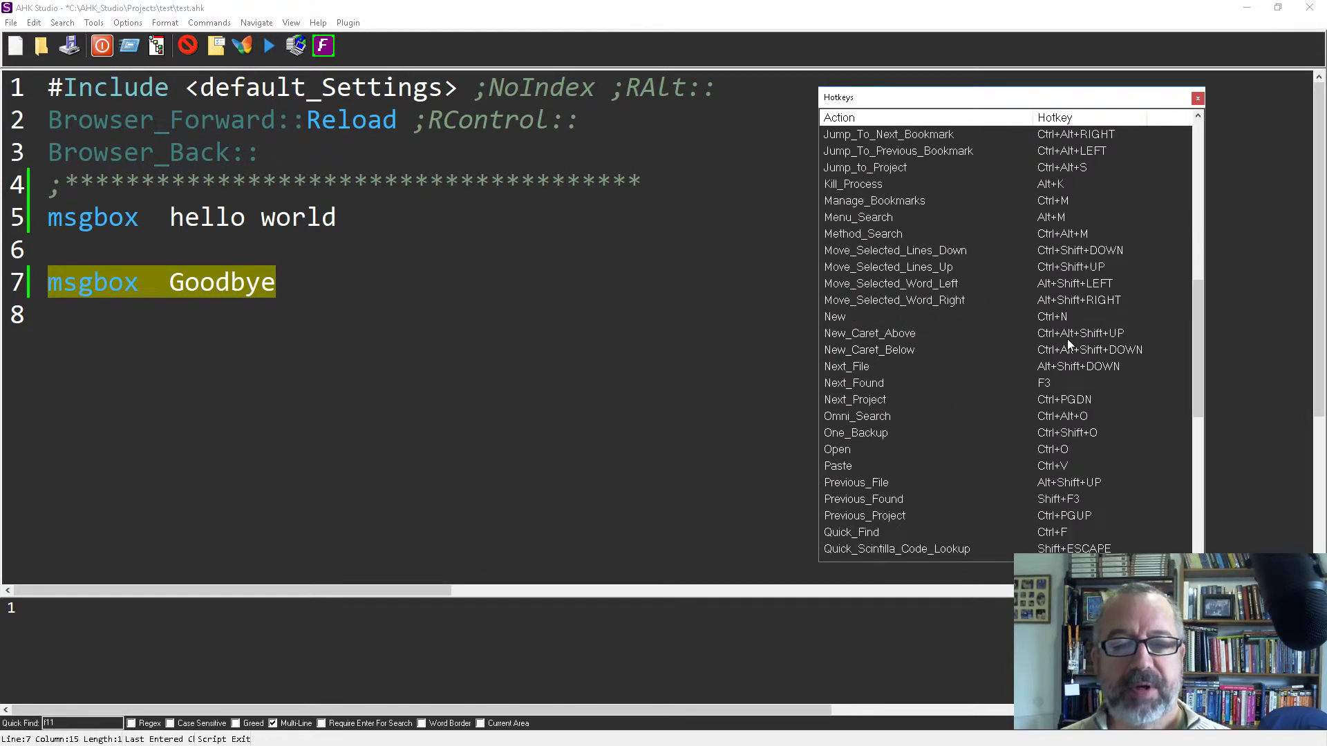
{"action": "scroll", "scroll_direction": "down", "scroll_amount": 3}
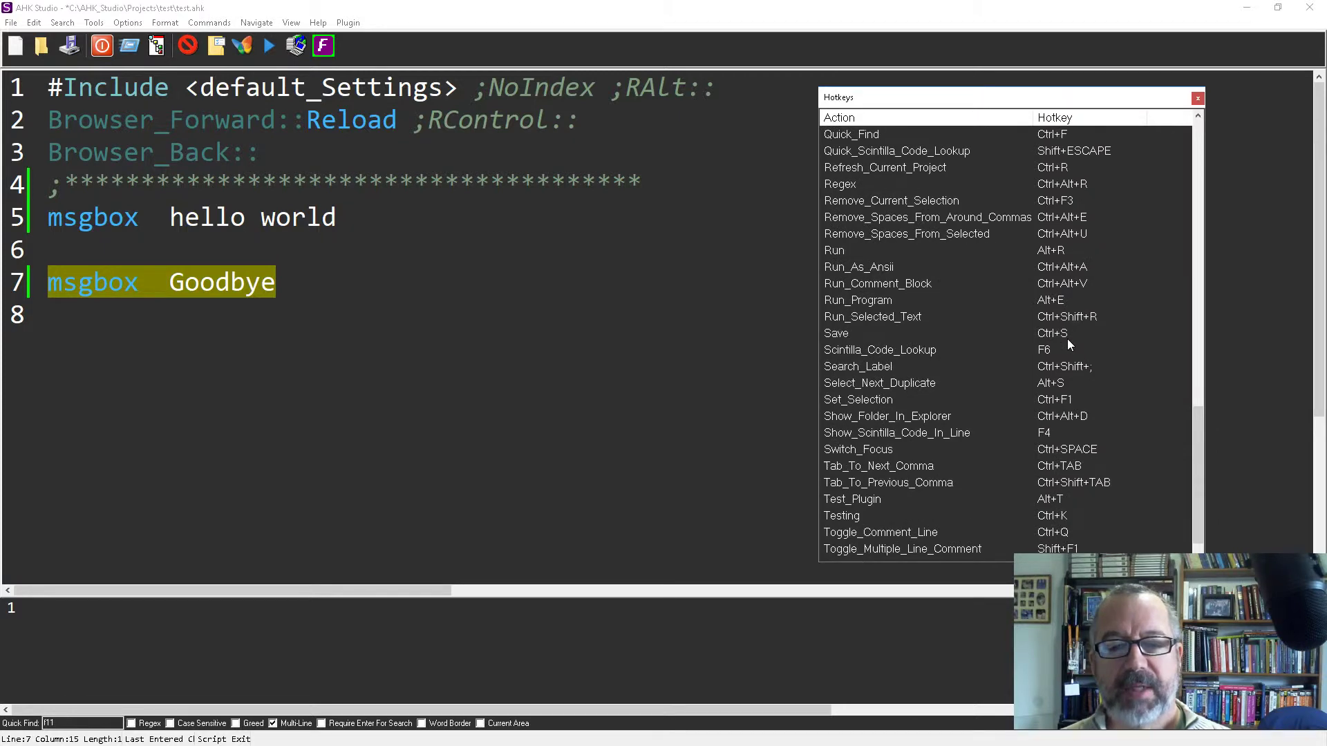
{"action": "mouse_move", "coordinate": [933, 285]}
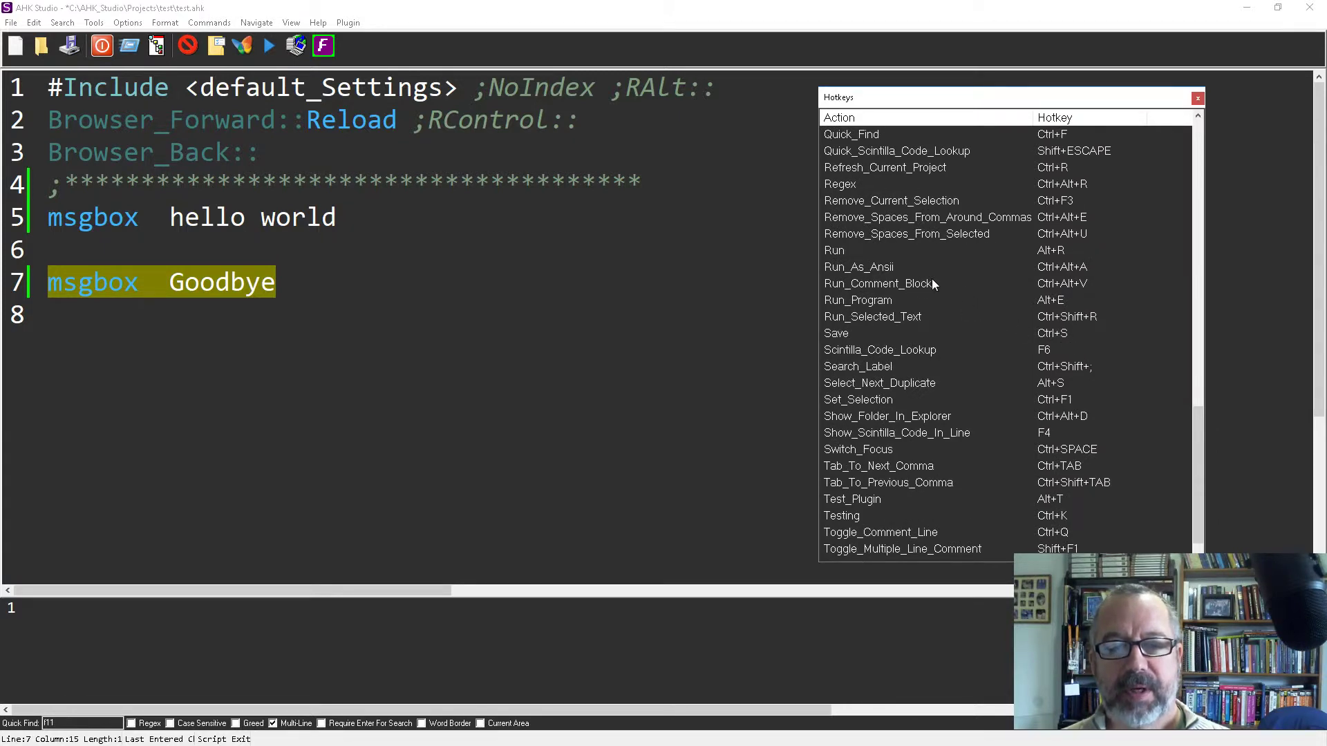
{"action": "left_click", "coordinate": [871, 316]}
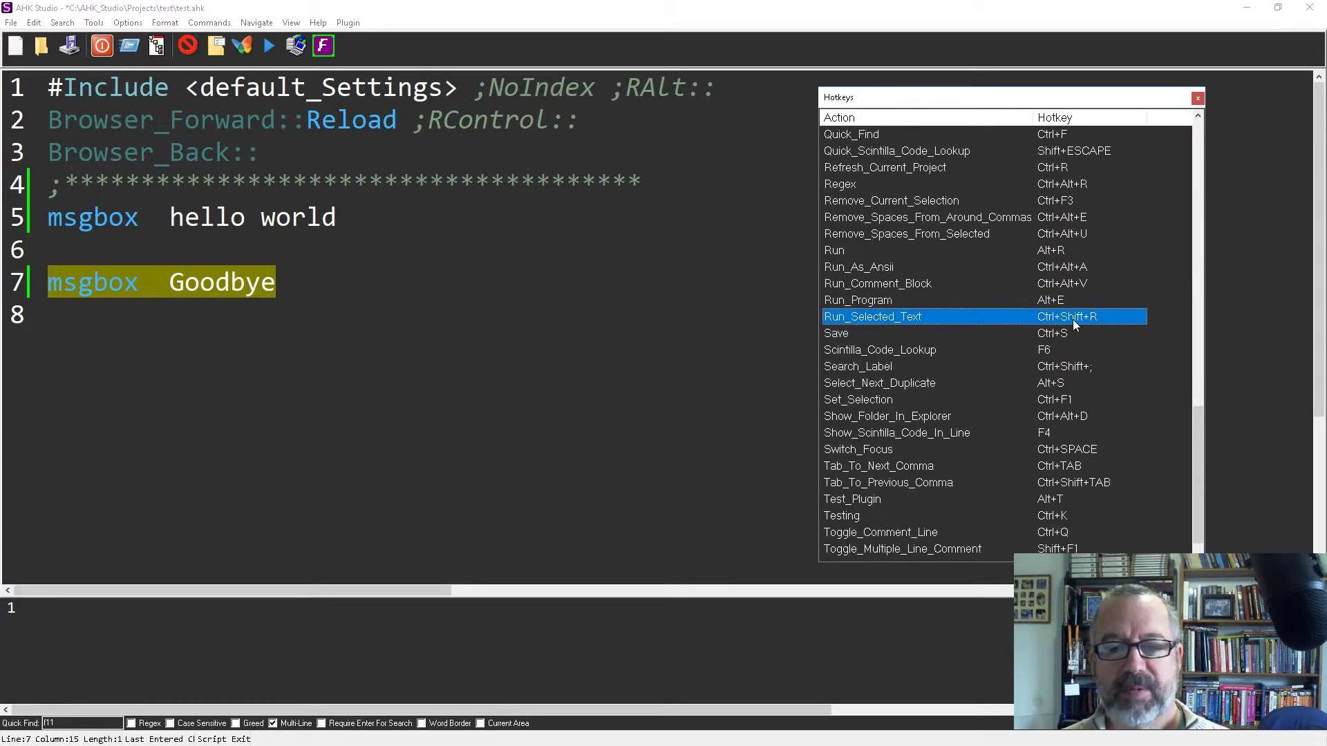